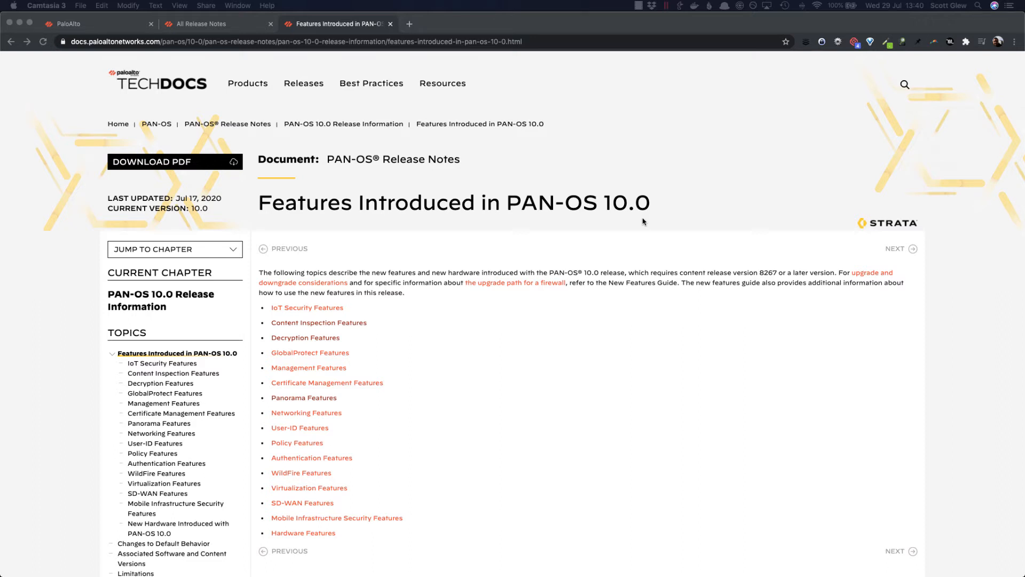
mouse_move(523, 205)
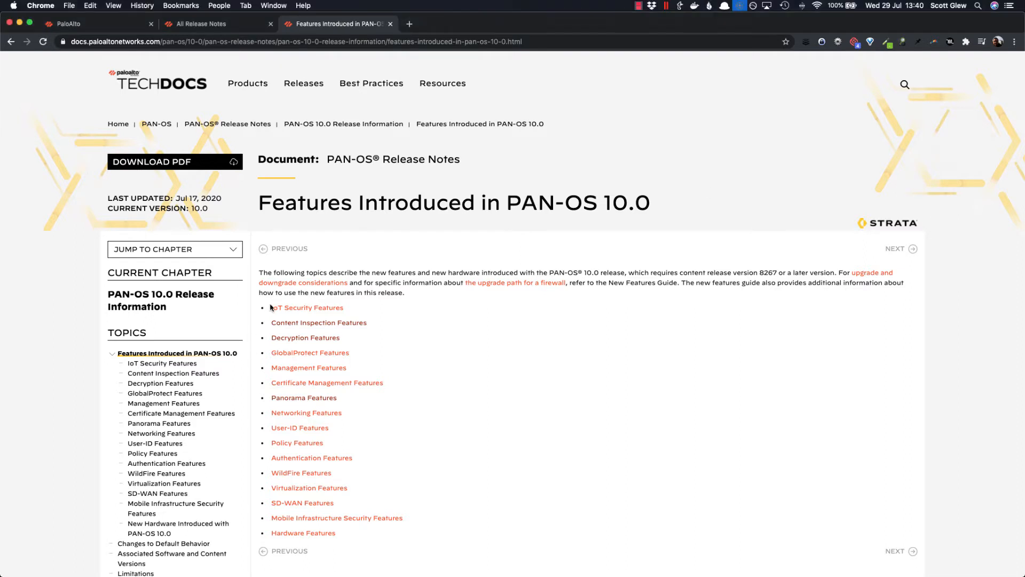
mouse_move(422, 335)
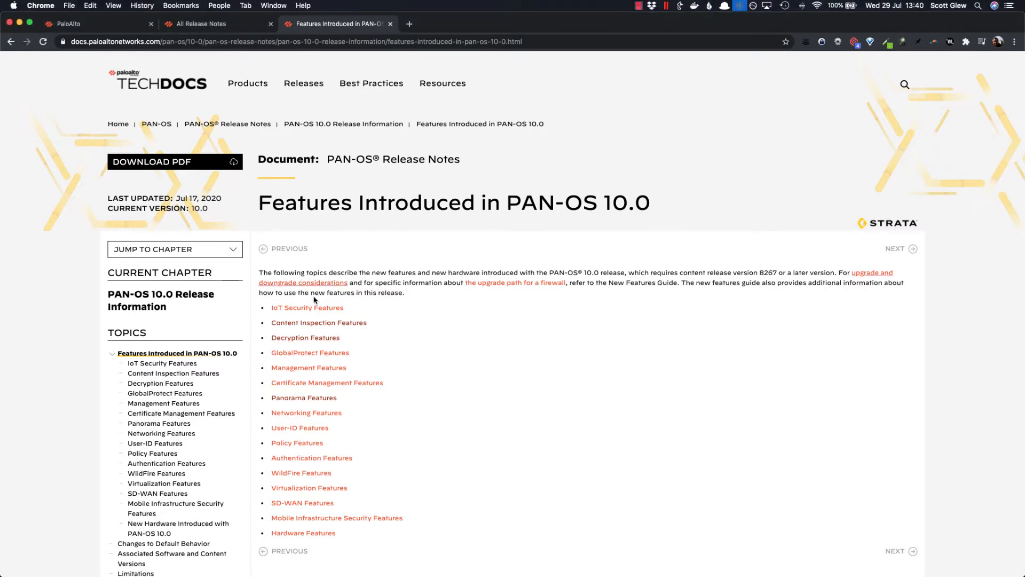
mouse_move(412, 307)
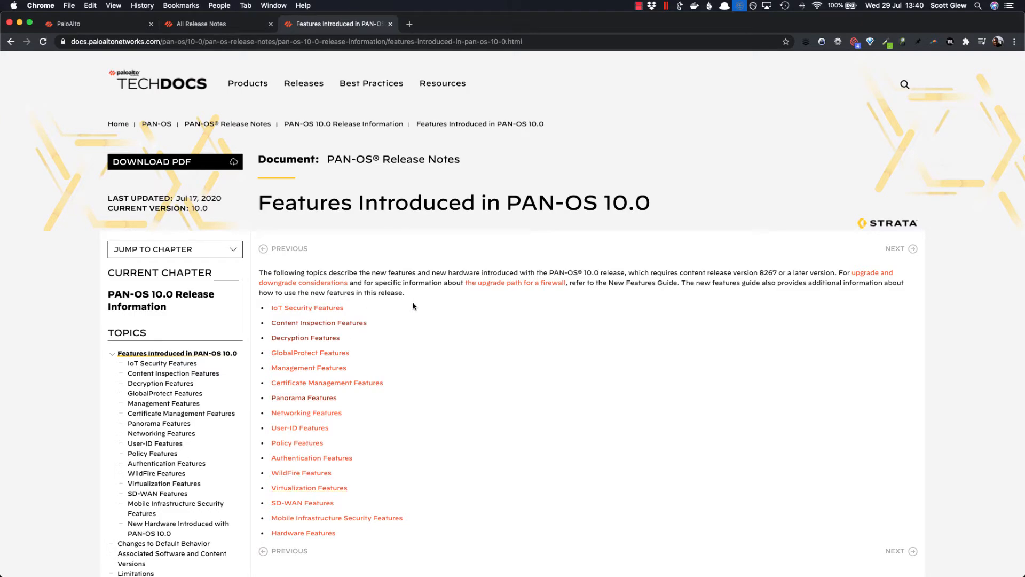
mouse_move(389, 281)
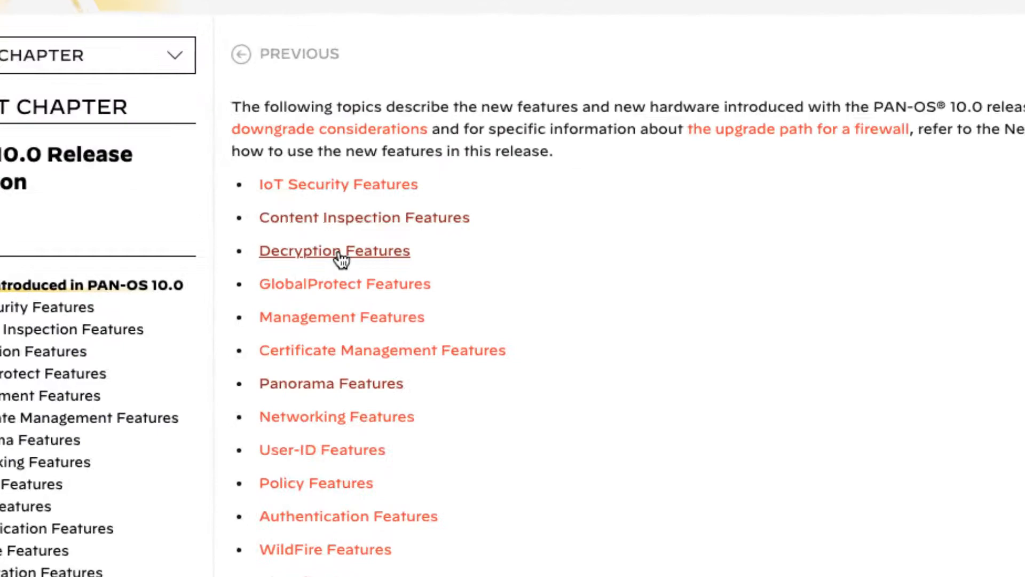
- View the PAN-OS 10.0 Decryption Features page listing the three new decryption capabilities
left_click(334, 250)
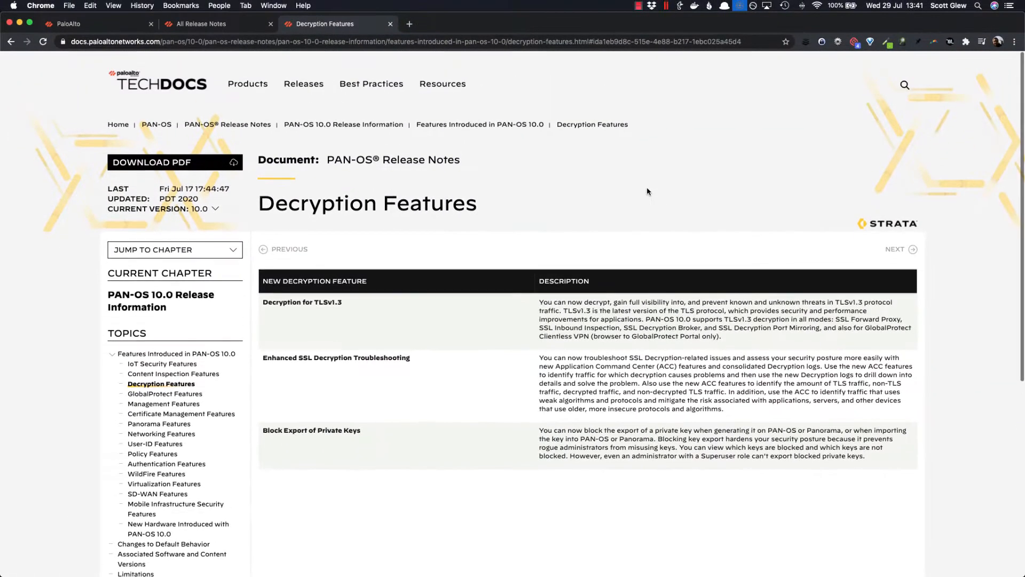
mouse_move(618, 200)
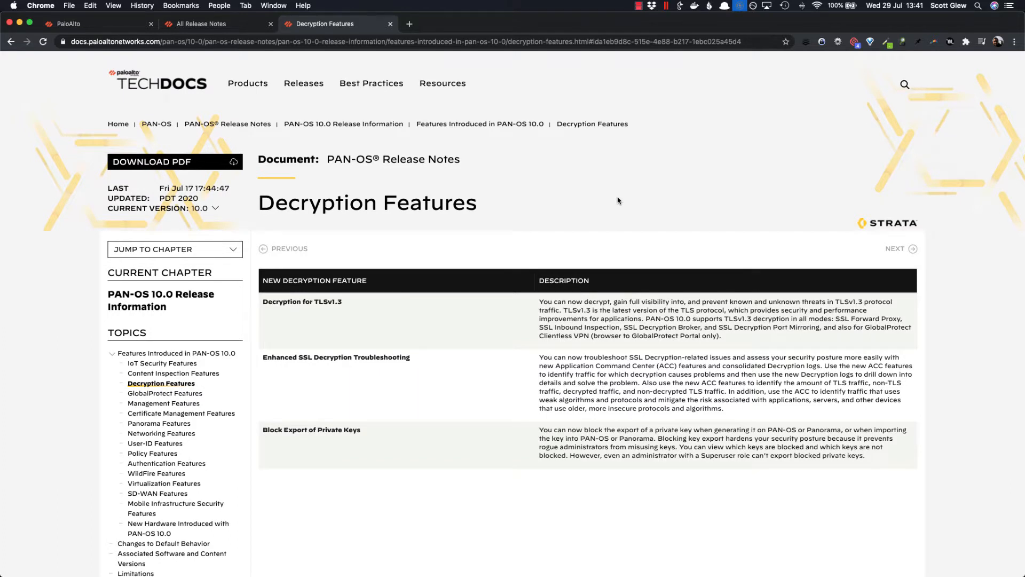
mouse_move(657, 249)
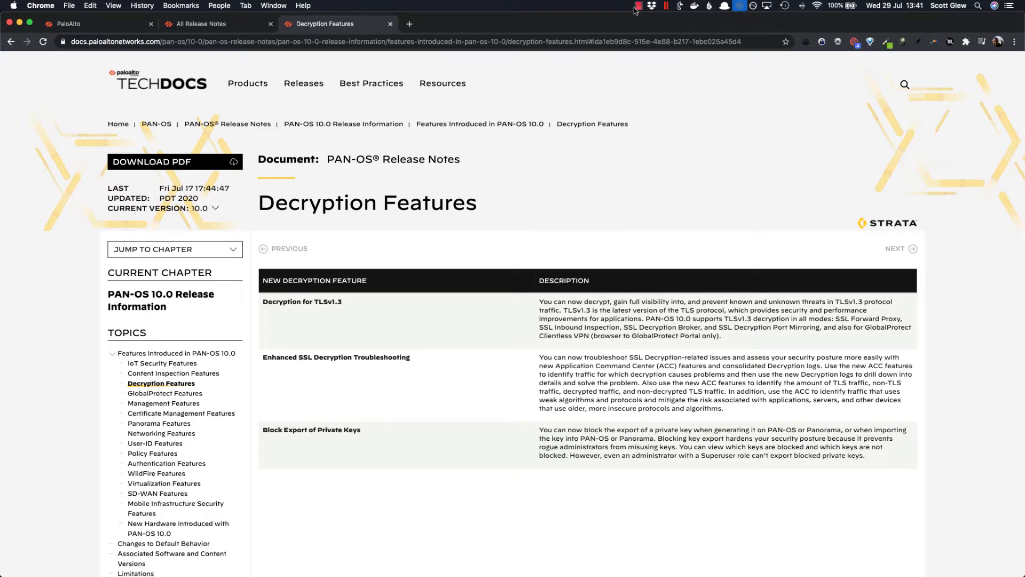
left_click(650, 5)
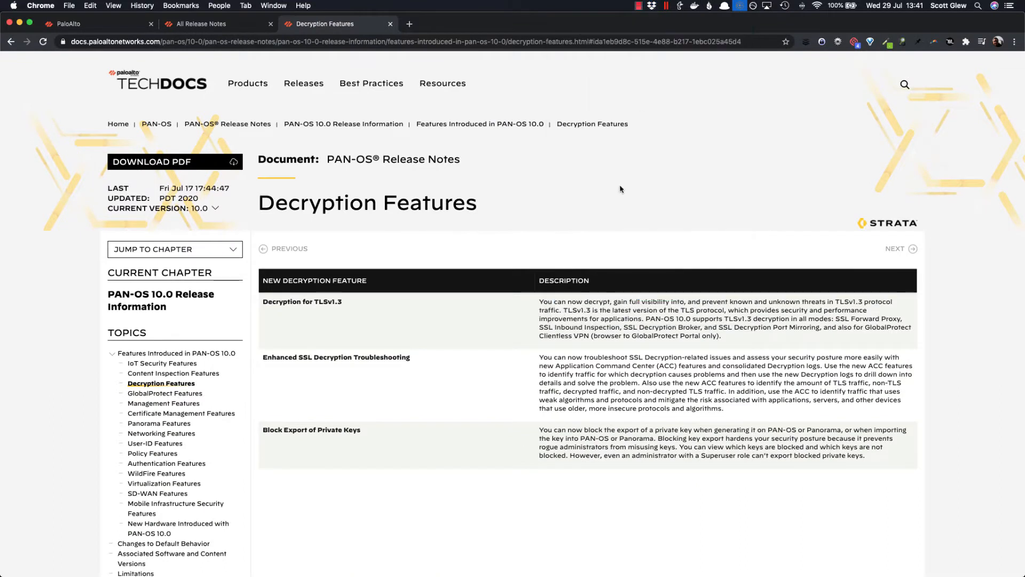
mouse_move(577, 175)
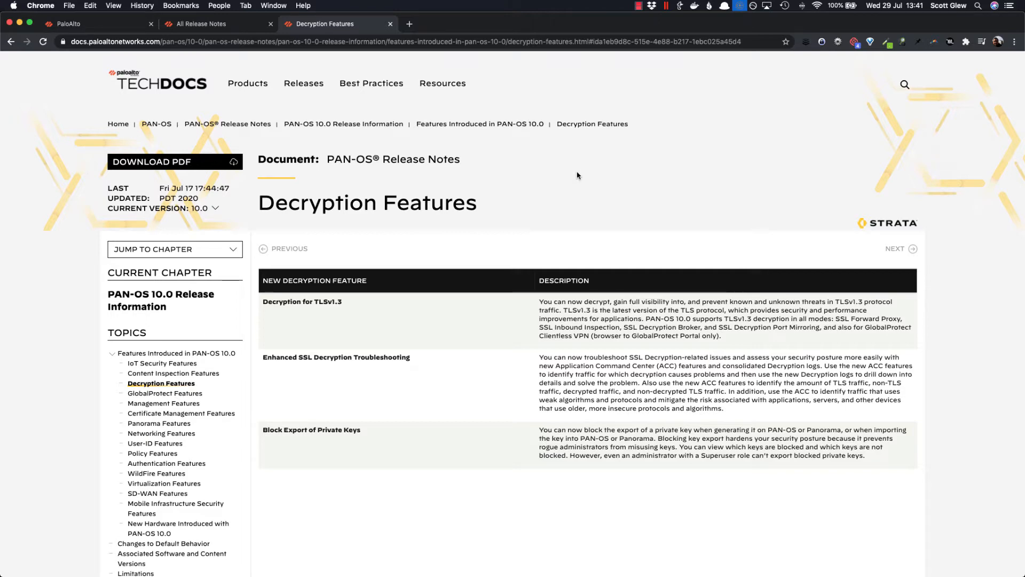
- Show ACC SSL Activity's Decryption Failure Reasons with the certificate failure for api.dropboxapi.com
left_click(98, 24)
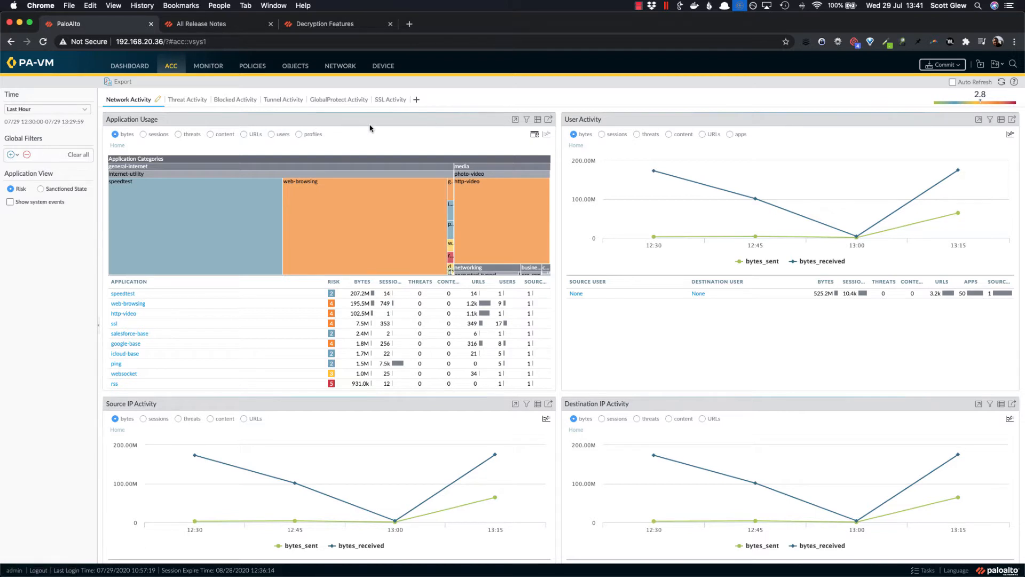
mouse_move(458, 109)
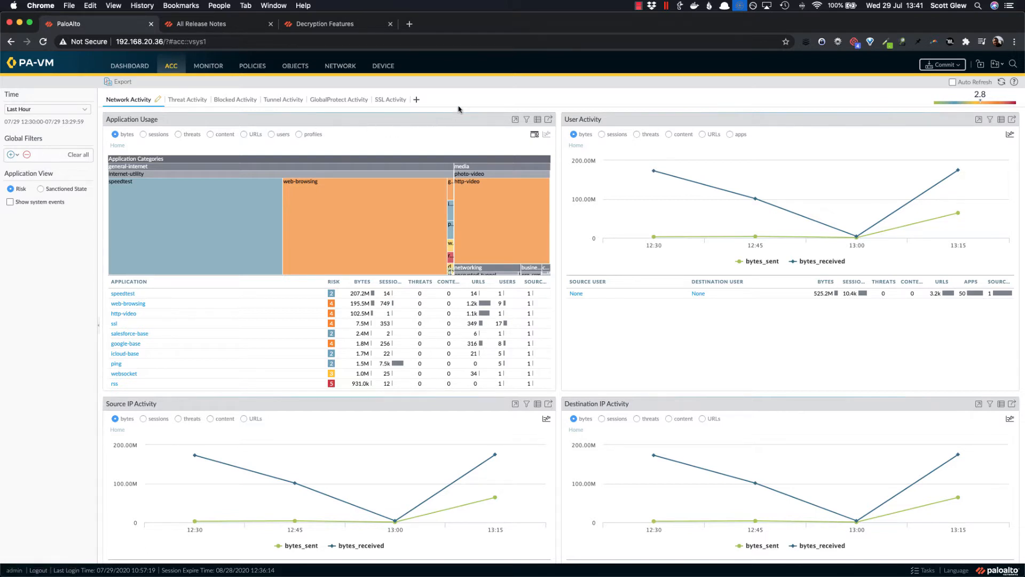
left_click(389, 99)
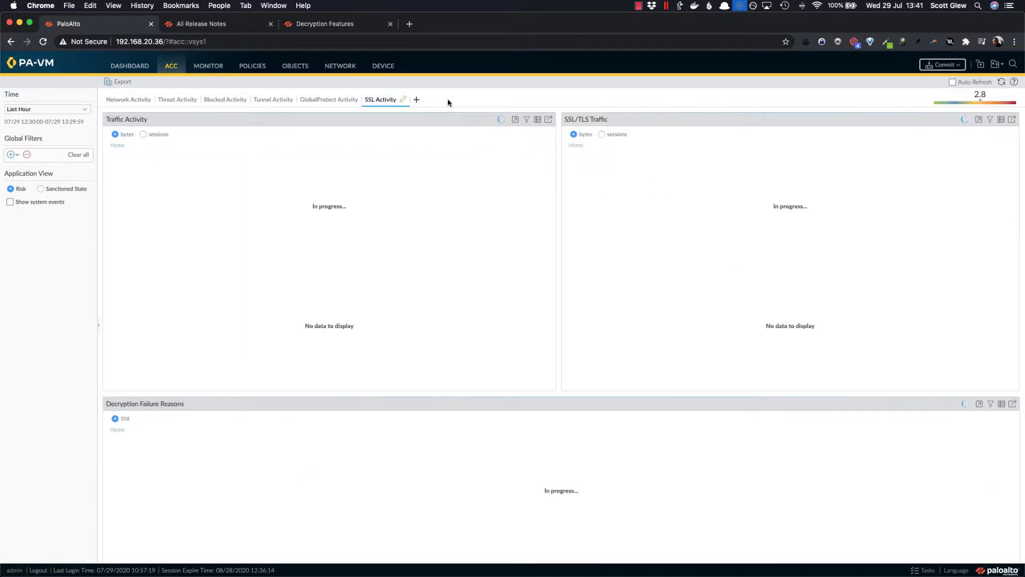
scroll("down", 3)
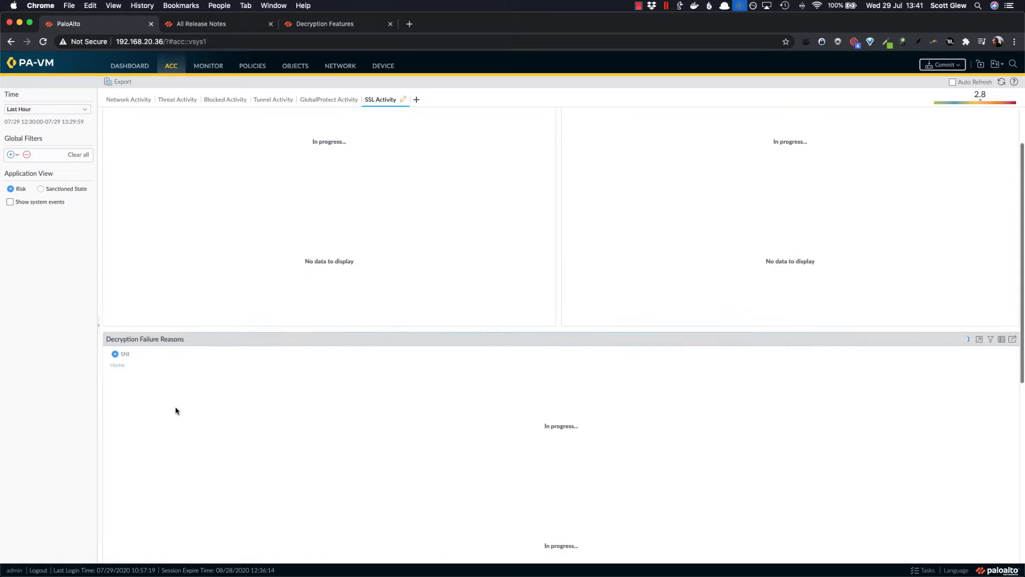
scroll("down", 3)
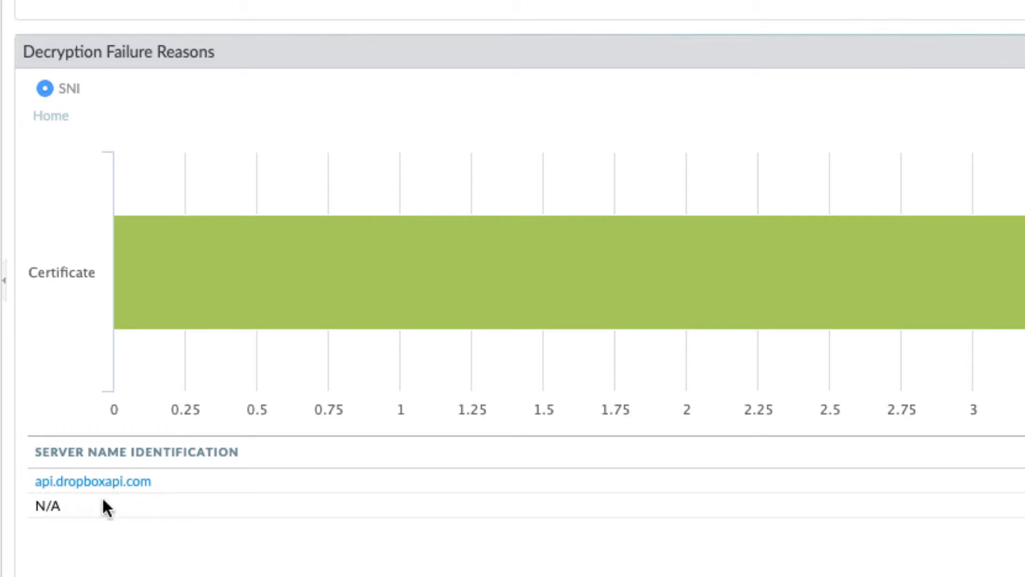
mouse_move(119, 107)
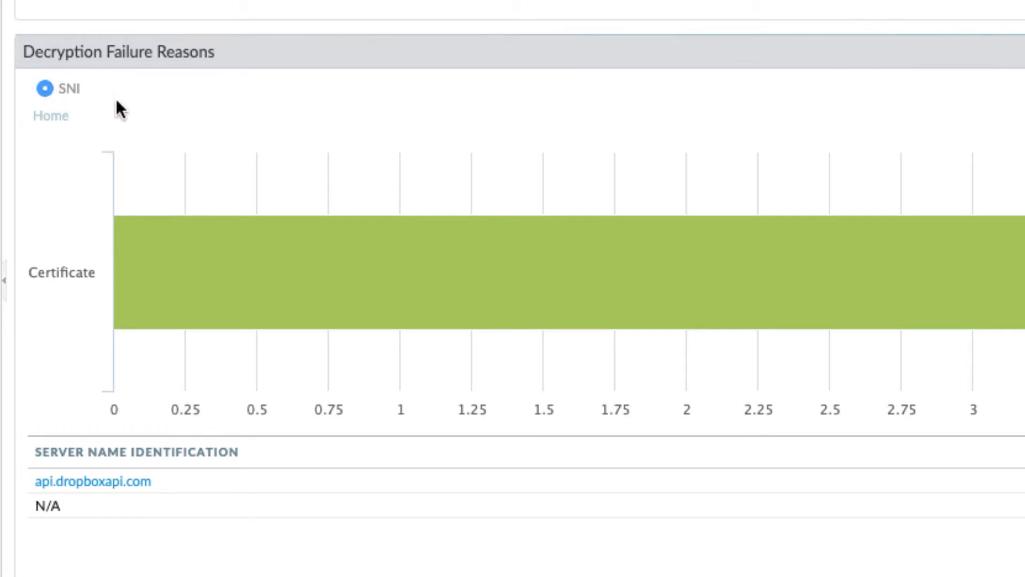
mouse_move(254, 569)
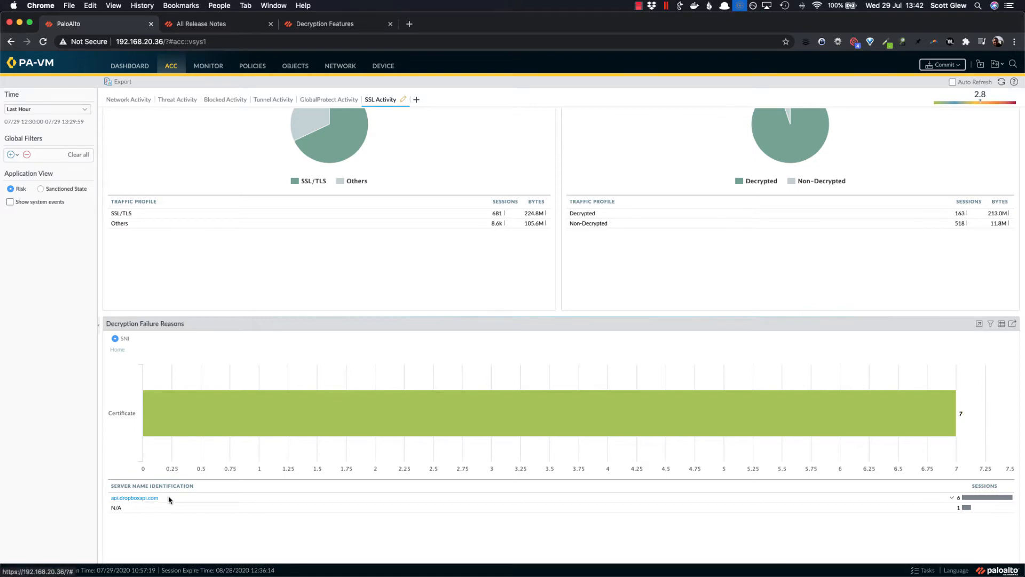
- View the decryption logs for SNI api.dropboxapi.com and its 42 certificate failures
scroll("down", 3)
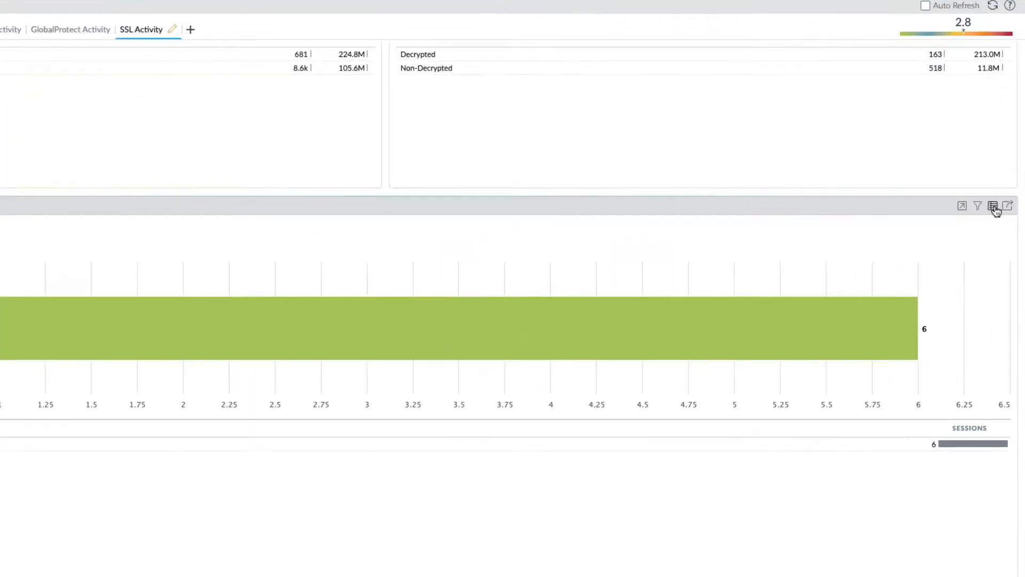
left_click(992, 206)
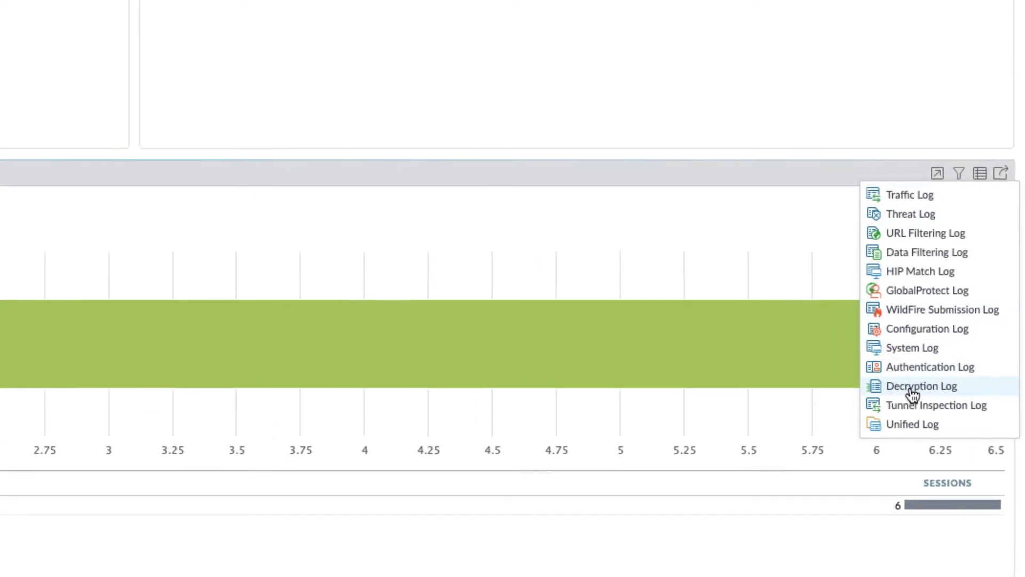
left_click(921, 385)
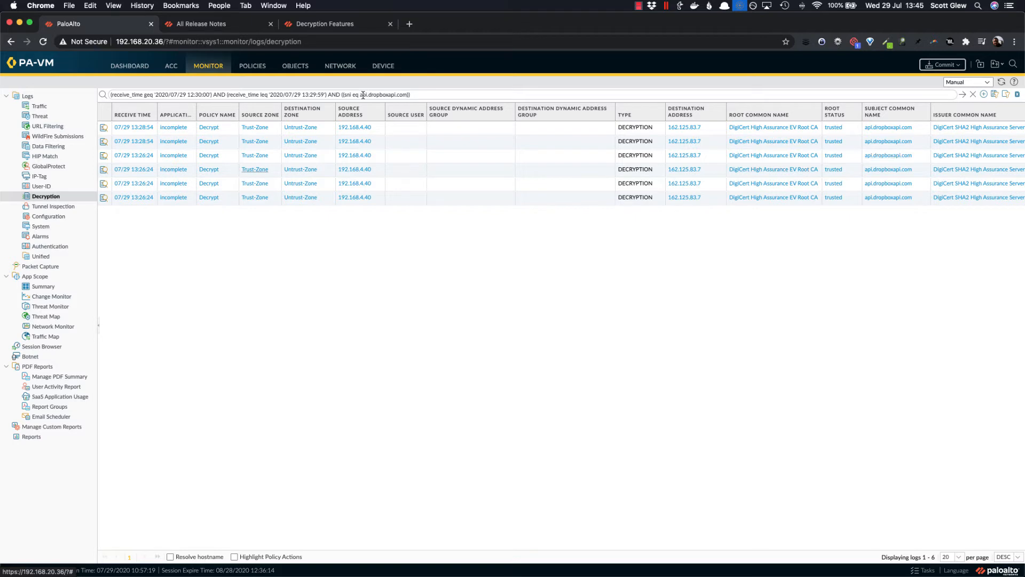
scroll("right", 3)
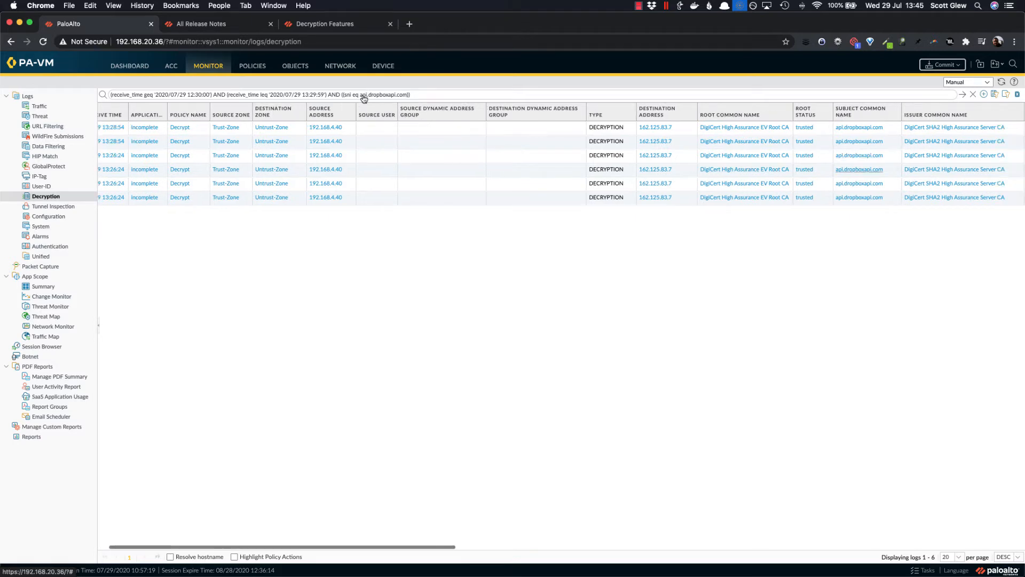
scroll("right", 3)
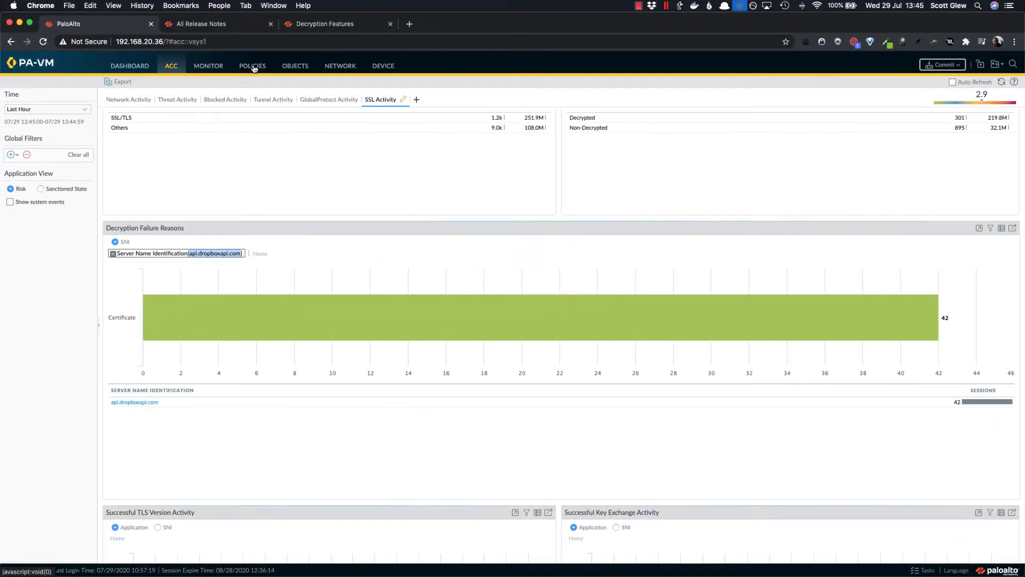
- Under Device SSL Decryption Exclusion, add api.dropboxapi.com described as Dropbox Client with Exclude ticked
left_click(382, 65)
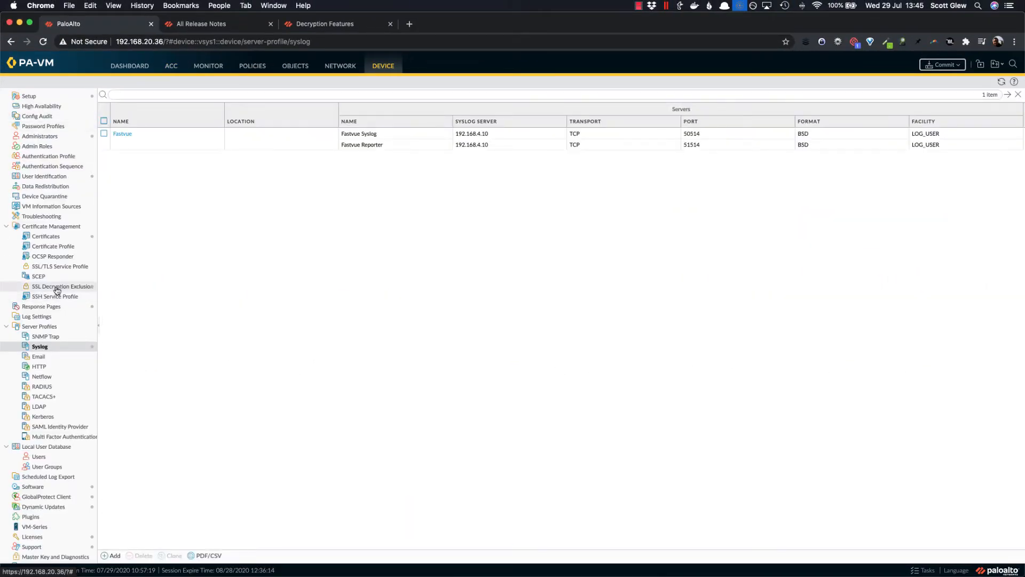
left_click(62, 286)
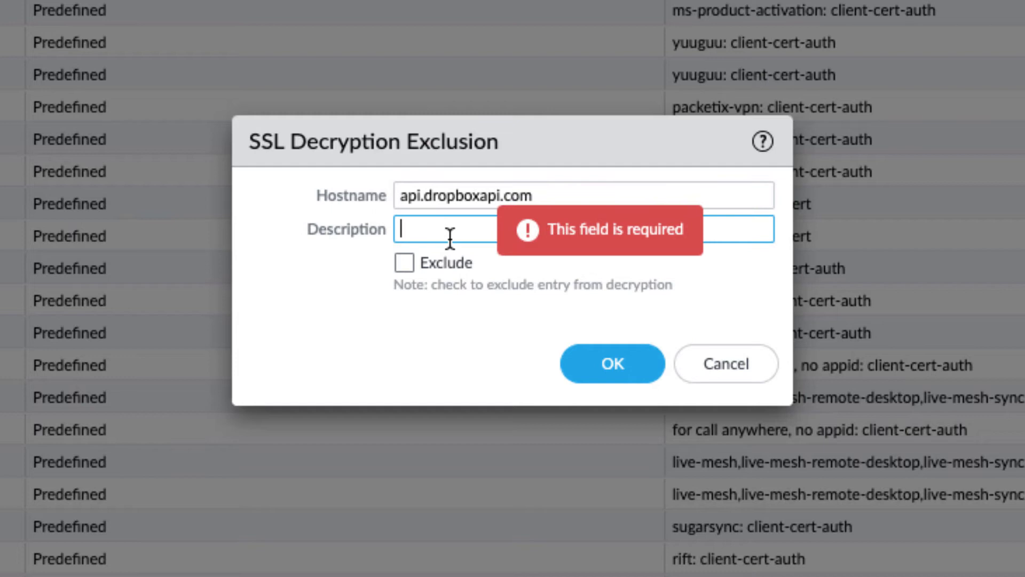
type("Dropbox Client")
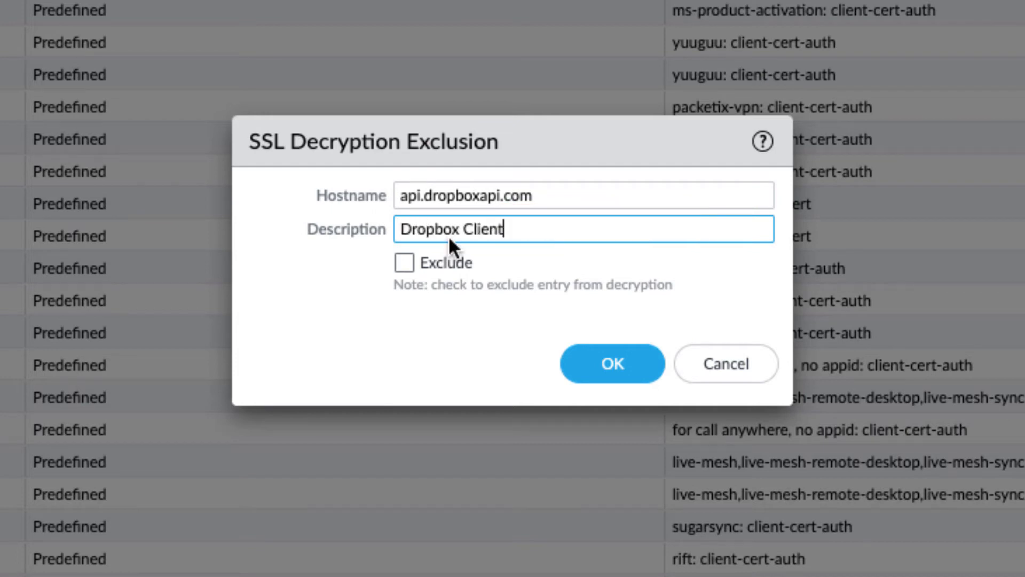
left_click(404, 263)
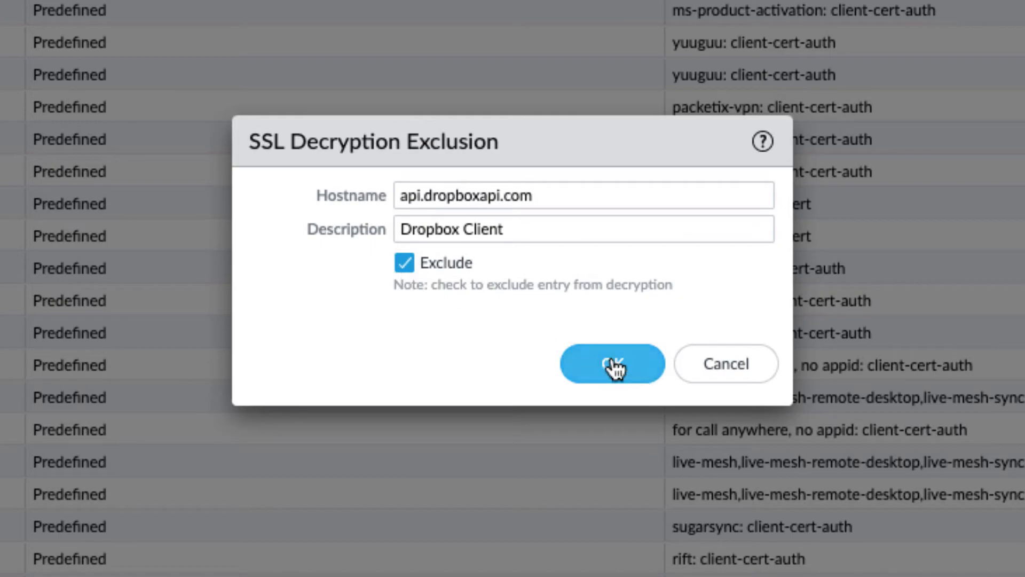
left_click(611, 363)
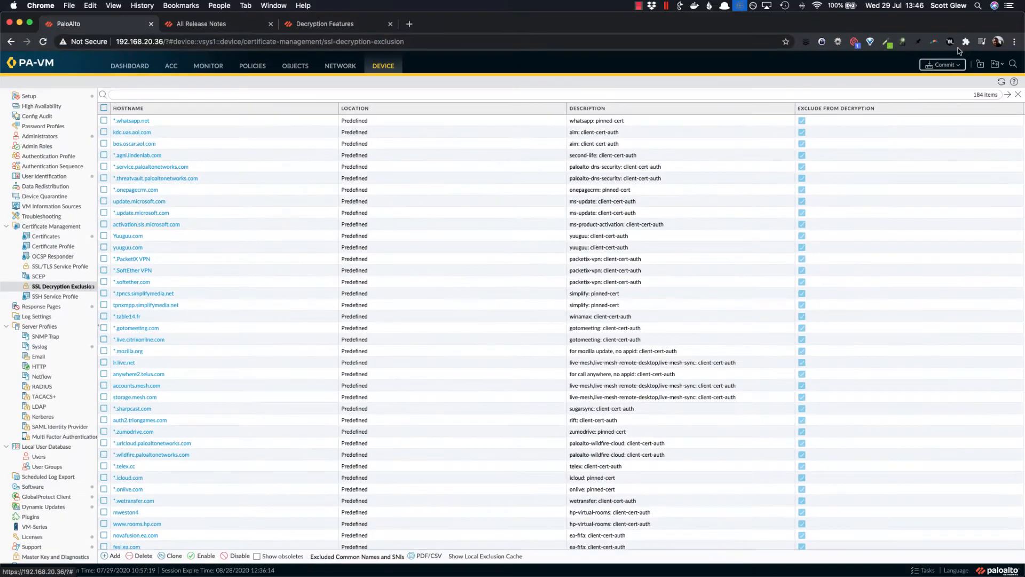
left_click(941, 64)
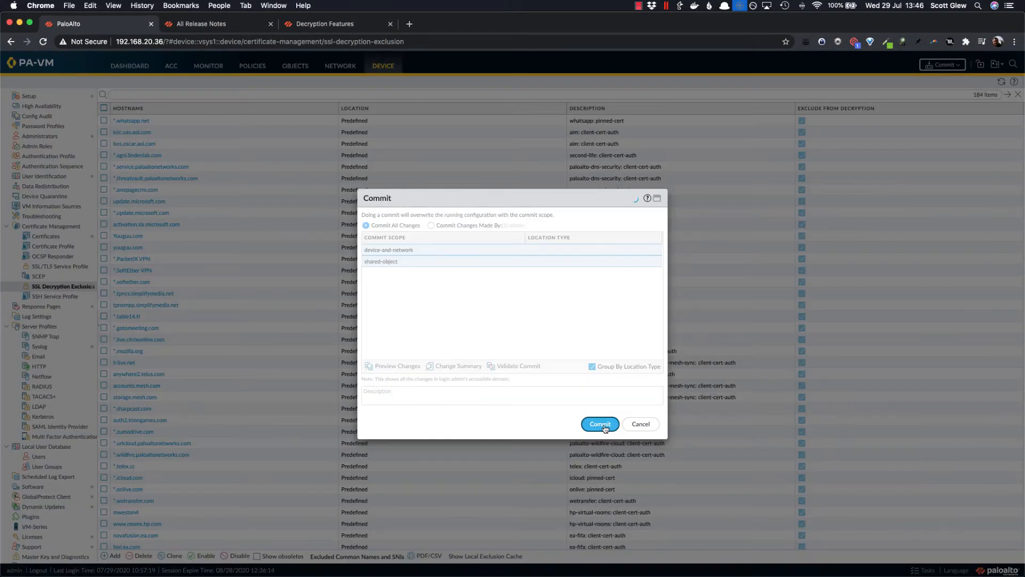
- Confirm the commit and dismiss the successful Commit Status result
left_click(599, 424)
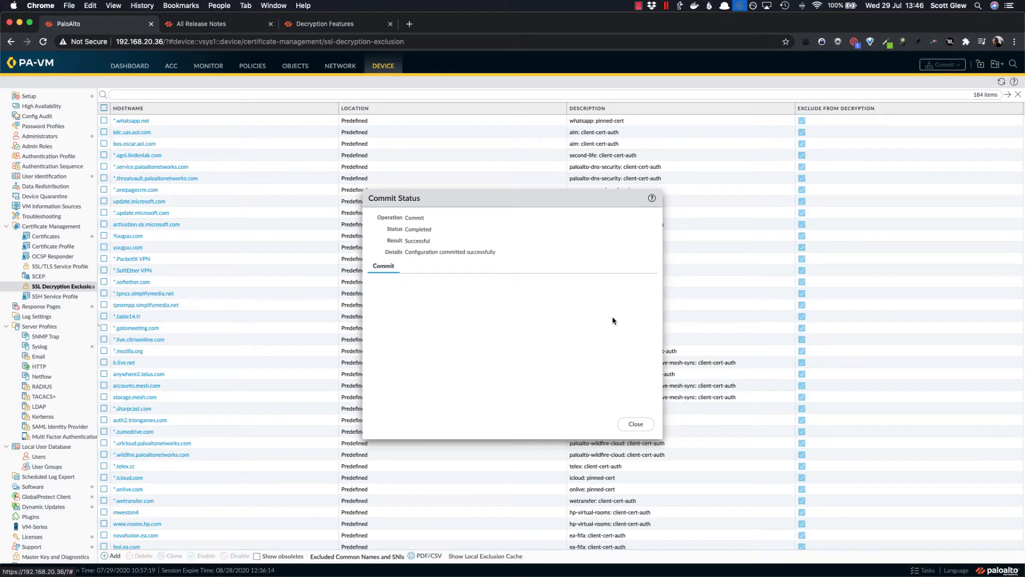
left_click(633, 424)
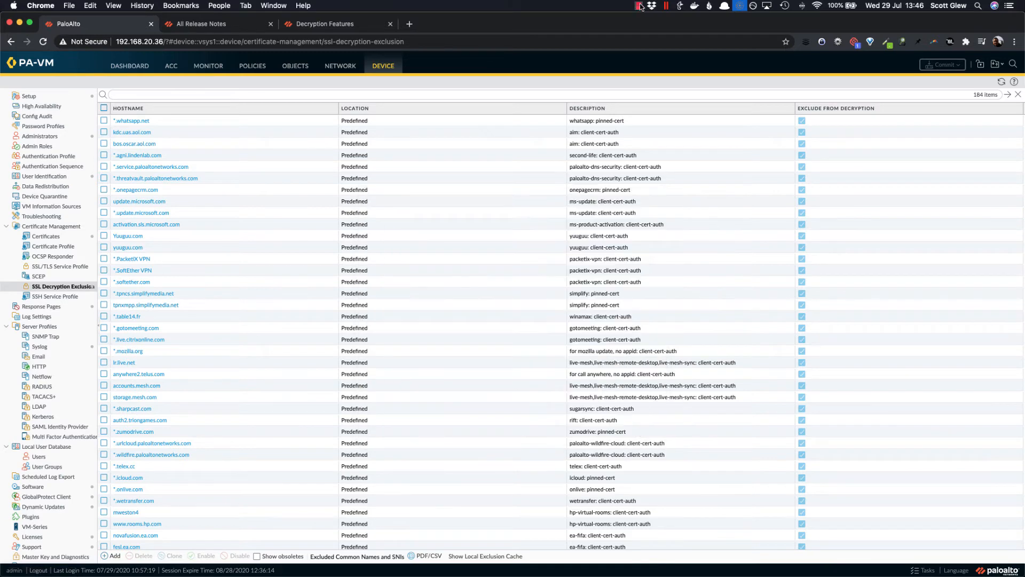
left_click(650, 6)
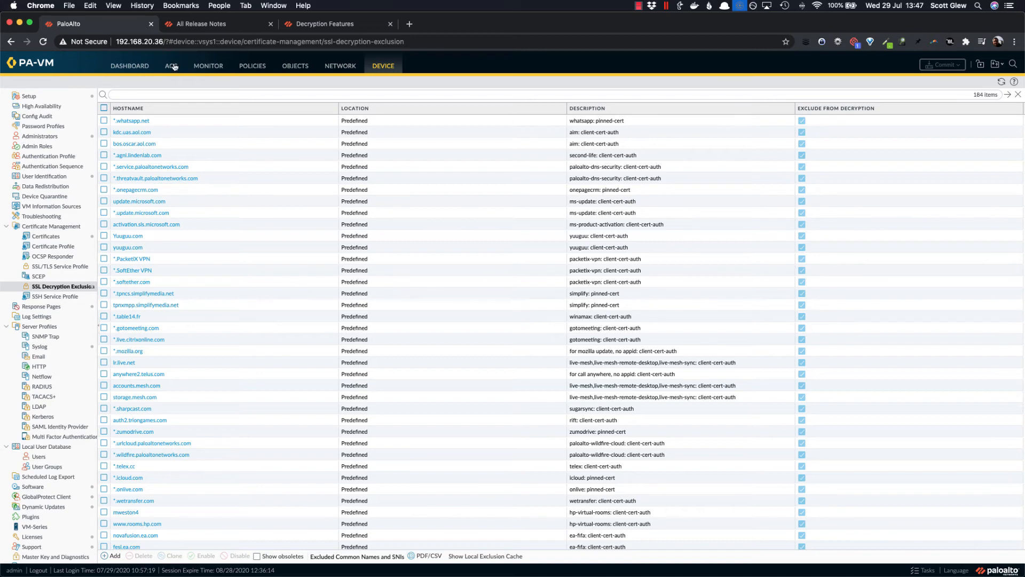
- Return to the ACC SSL Activity view showing 42 certificate failures for api.dropboxapi.com
left_click(171, 65)
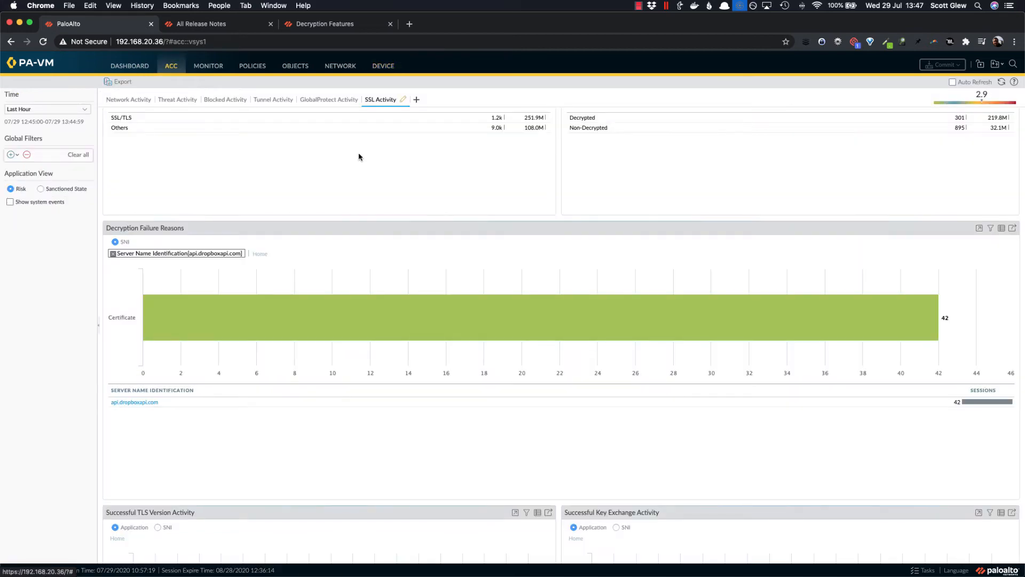
mouse_move(342, 255)
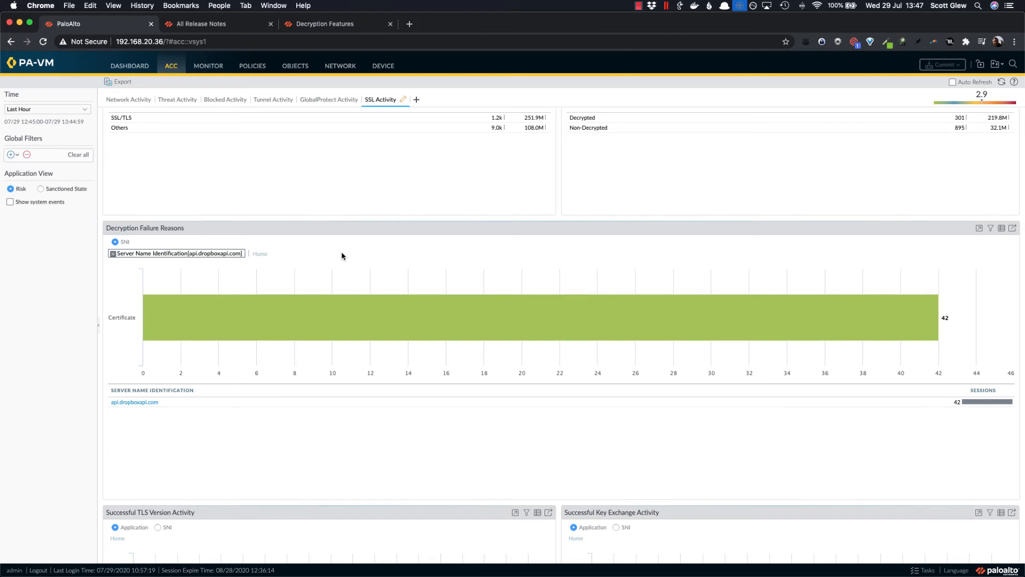
mouse_move(153, 447)
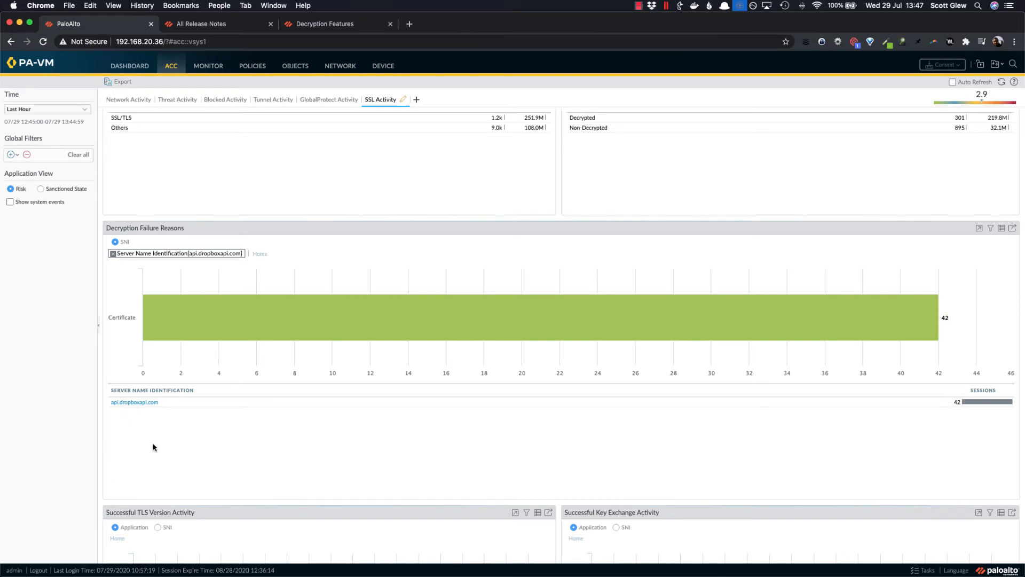
mouse_move(184, 450)
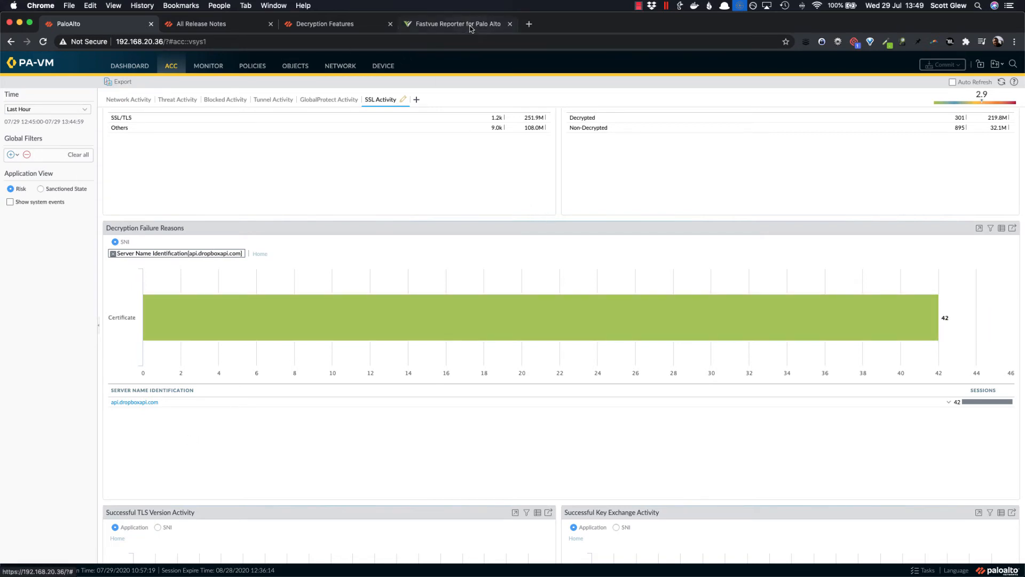
- In Fastvue Reporter, view the tlnk.io High Risk Sites alert, then the internet usage report by user
left_click(457, 24)
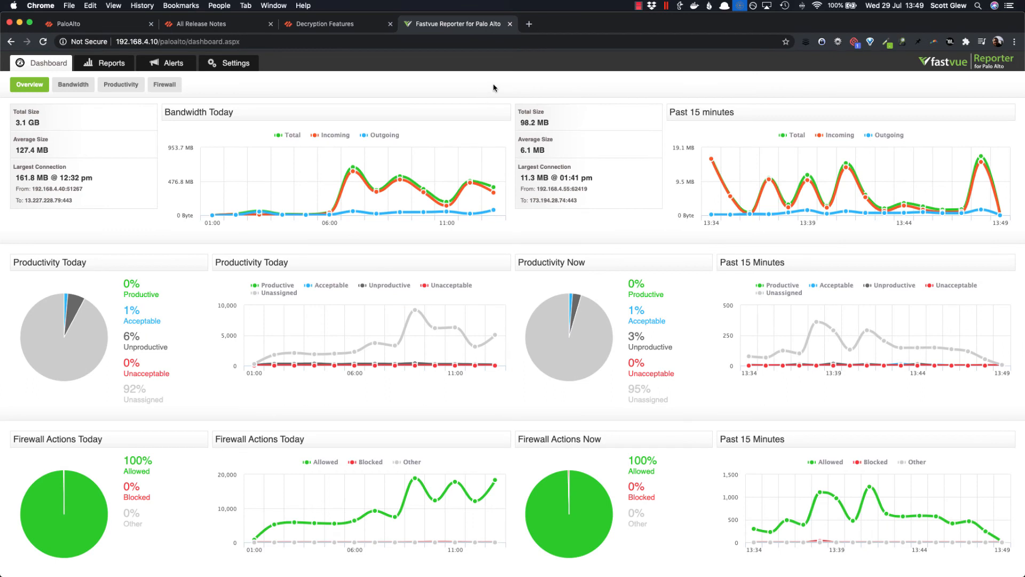
mouse_move(901, 85)
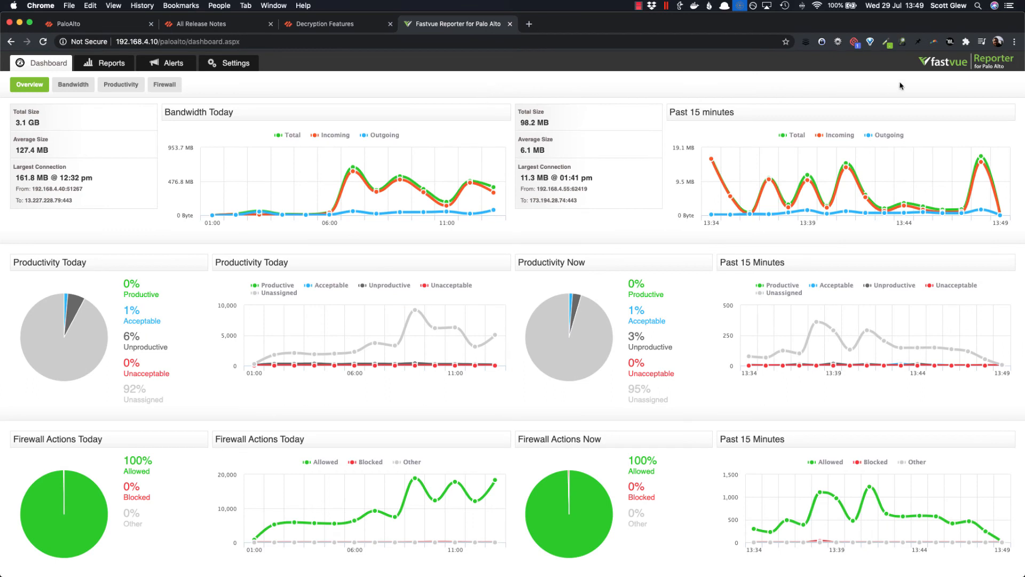
mouse_move(318, 326)
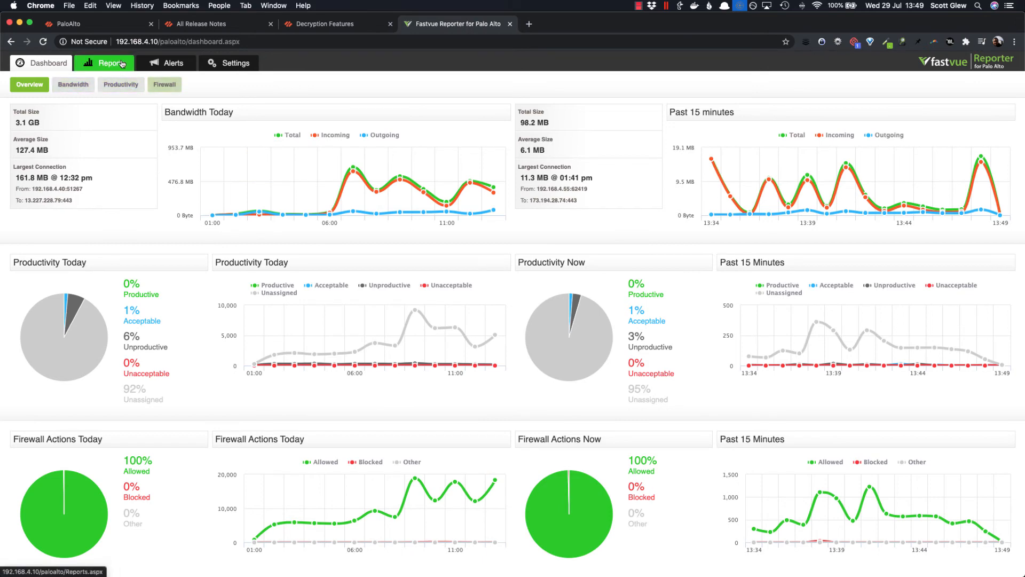
left_click(173, 63)
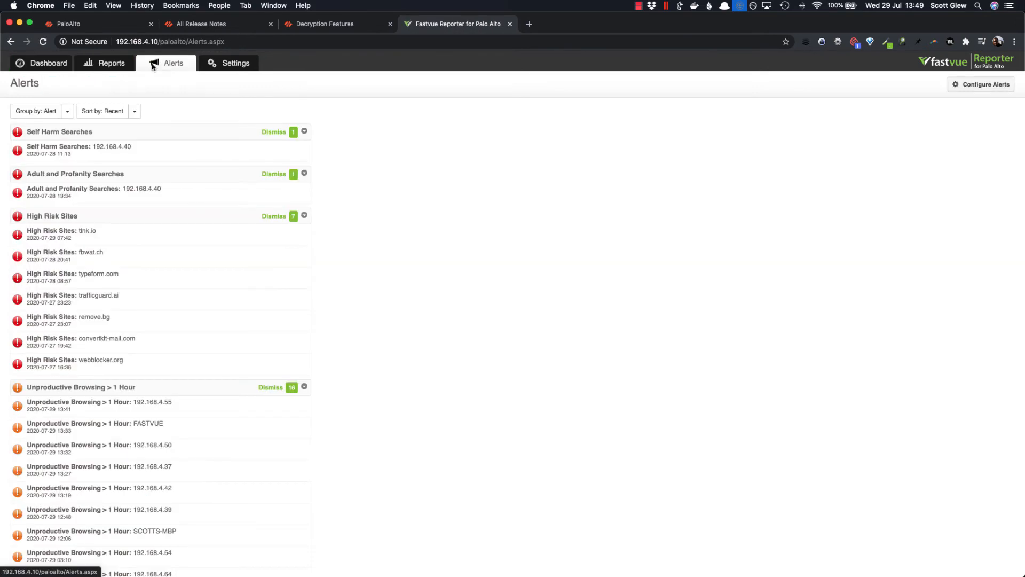
left_click(57, 131)
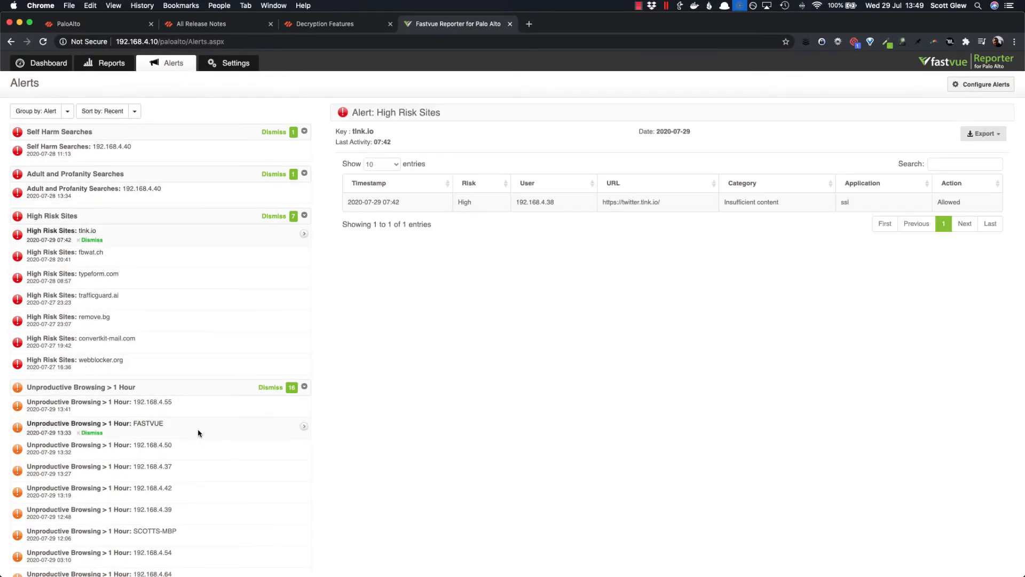
left_click(110, 63)
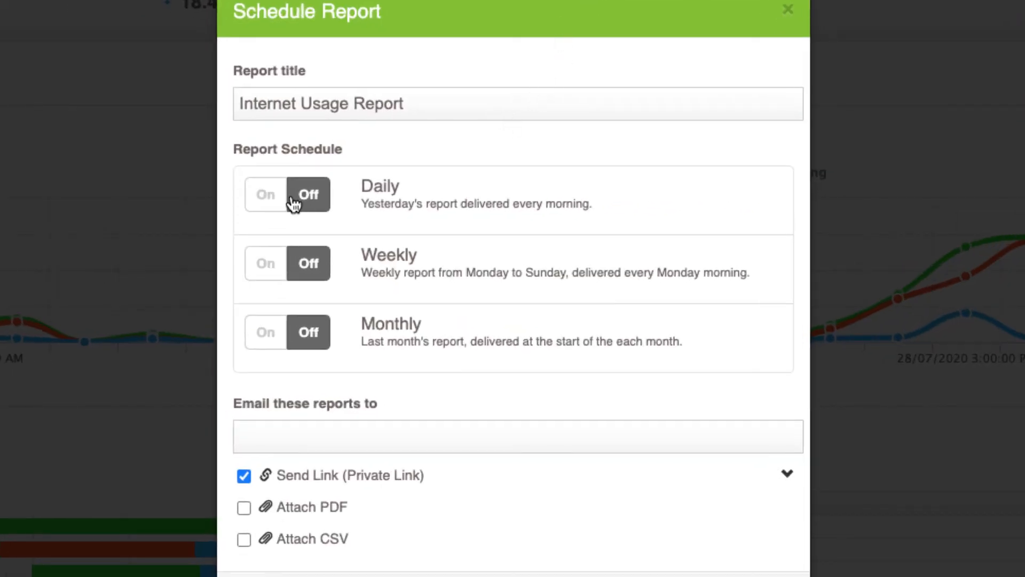
left_click(787, 10)
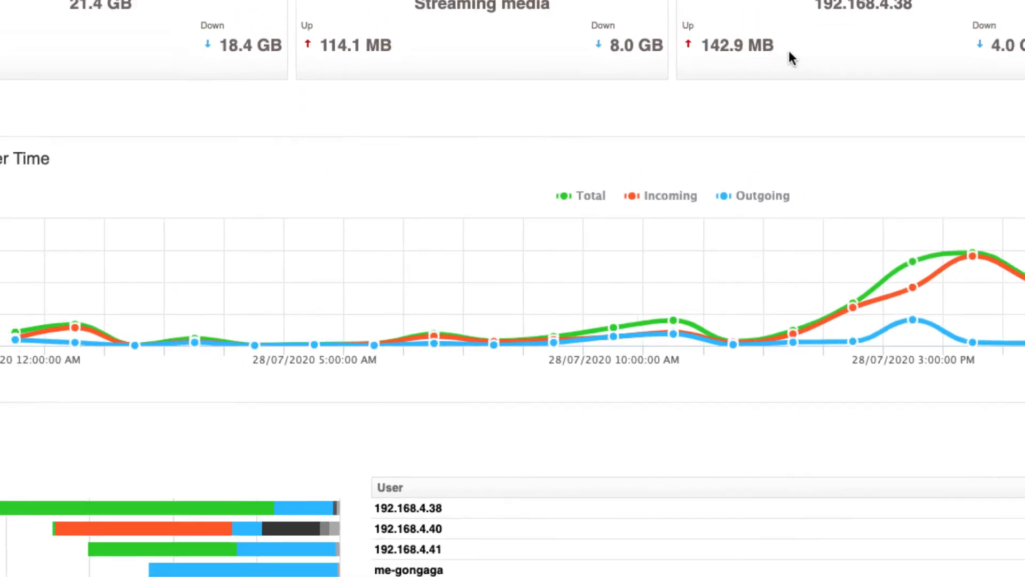